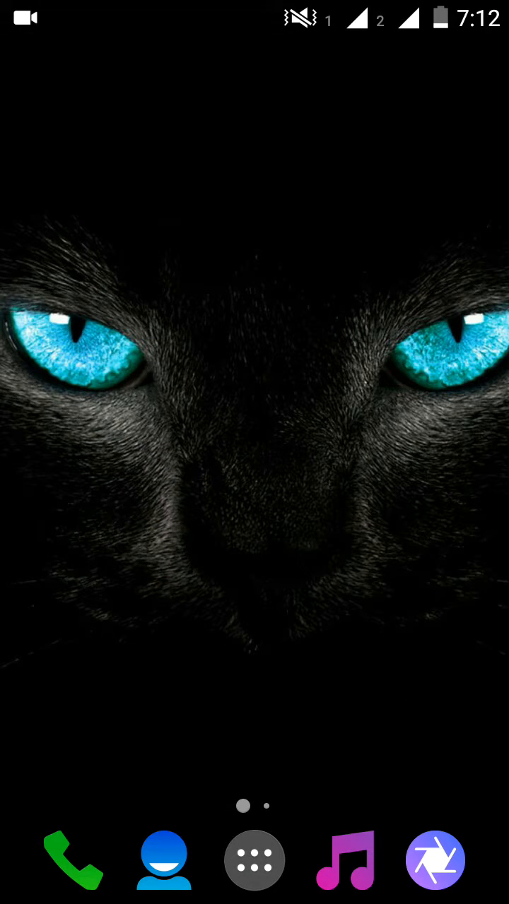
Locate the Album APK in the Download folder and start its installation from Properties.
{"action": "left_click", "coordinate": [254, 860]}
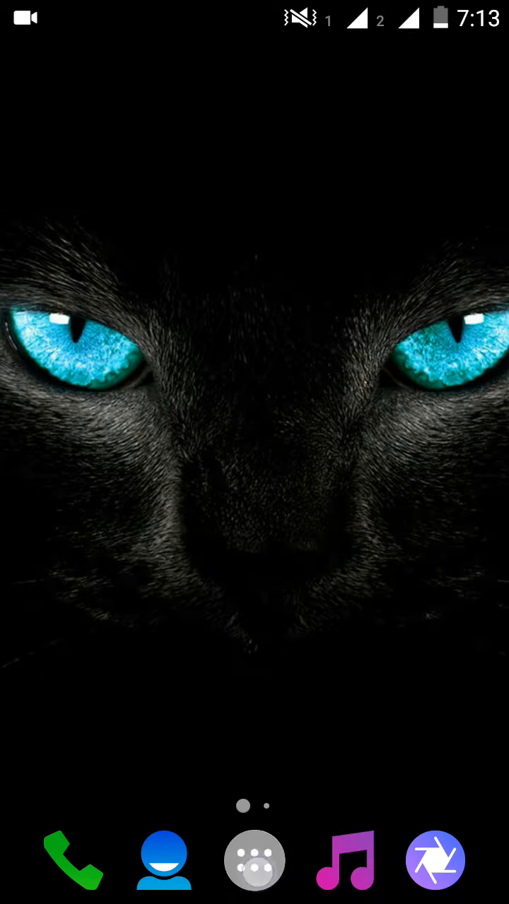
{"action": "left_click", "coordinate": [254, 861]}
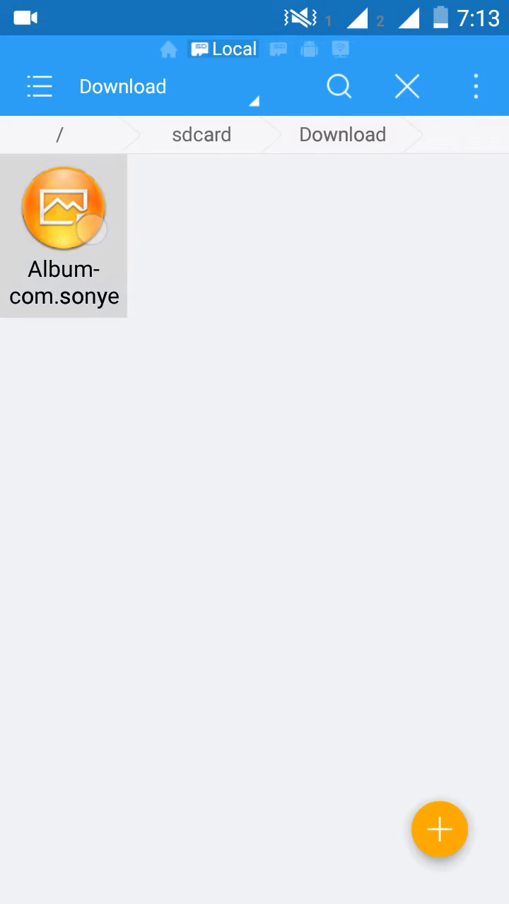
{"action": "left_click", "coordinate": [63, 219]}
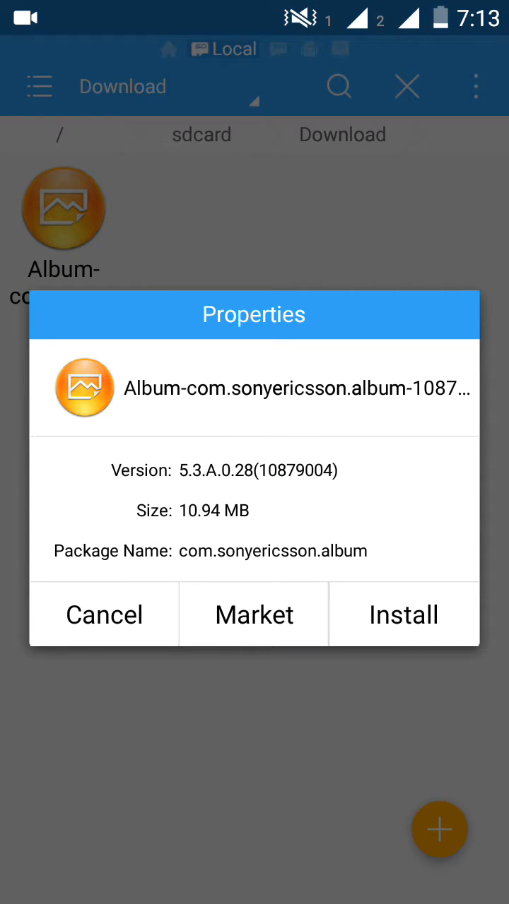
{"action": "left_click", "coordinate": [104, 615]}
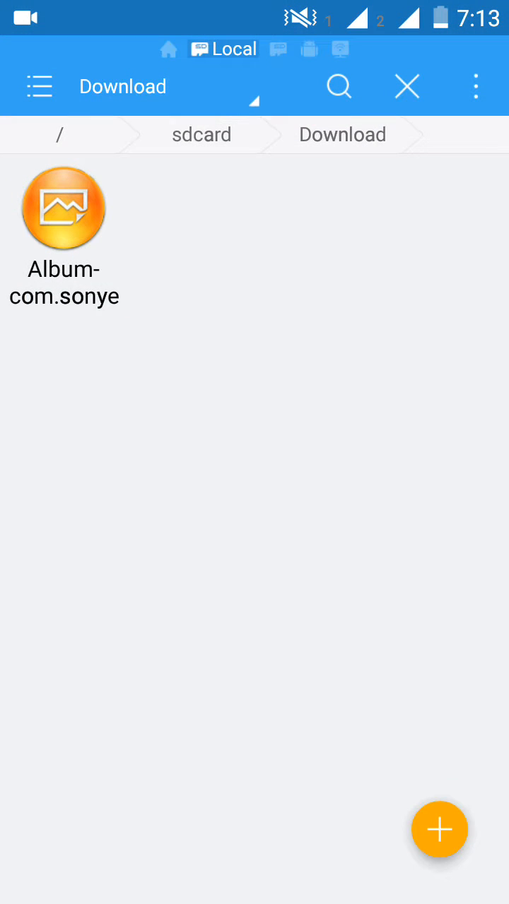
Confirm installing the Album app and launch it once installed.
{"action": "left_click", "coordinate": [64, 207]}
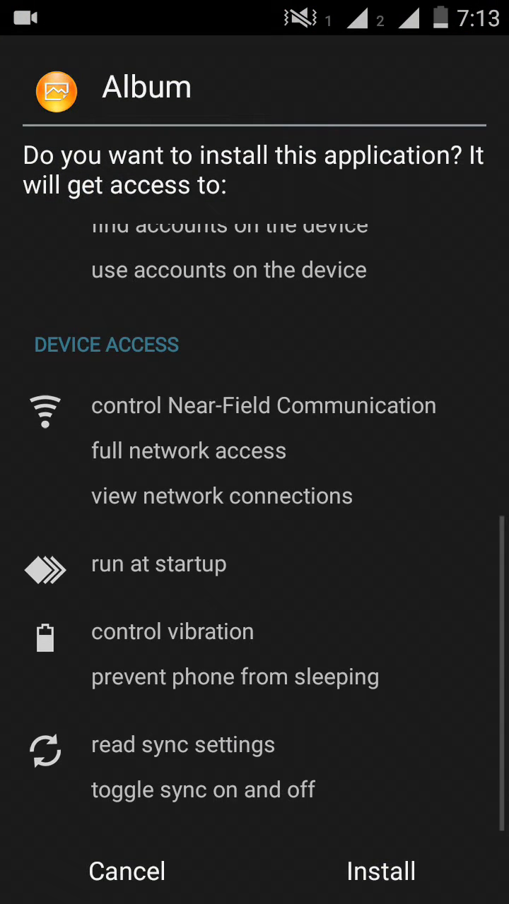
{"action": "left_click", "coordinate": [382, 871]}
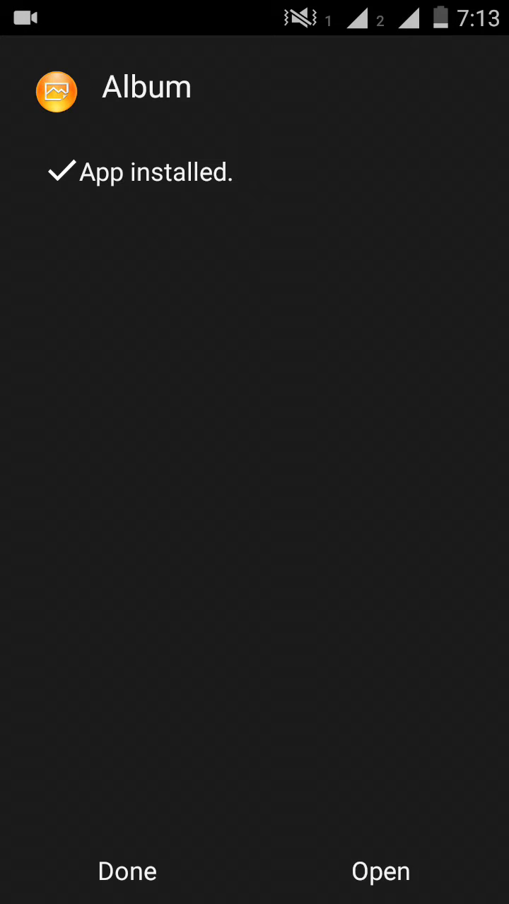
{"action": "left_click", "coordinate": [380, 891]}
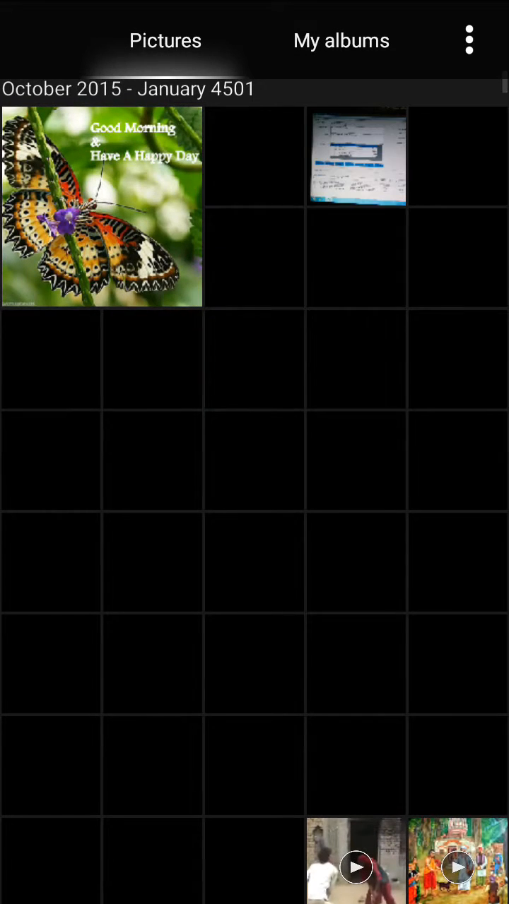
Scroll through the full Pictures grid, then switch to the Albums view.
{"action": "scroll", "scroll_direction": "down", "scroll_amount": 3}
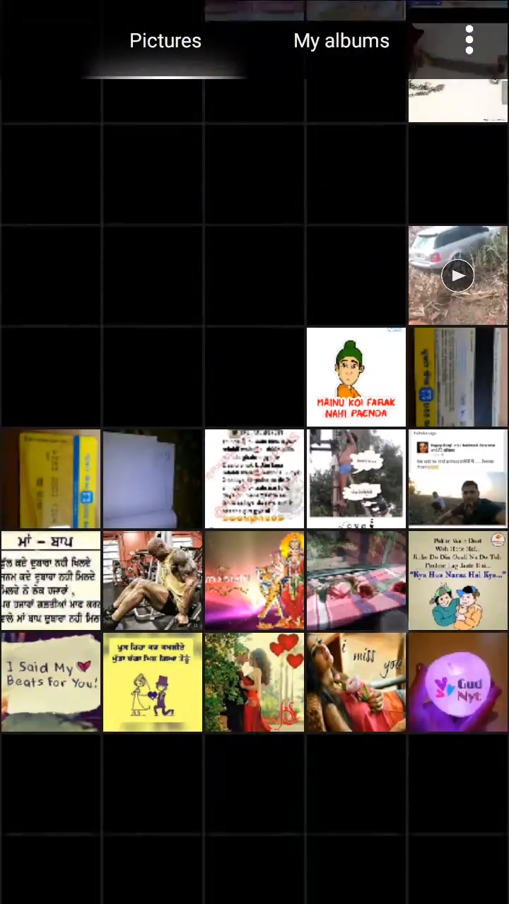
{"action": "scroll", "scroll_direction": "down", "scroll_amount": 3}
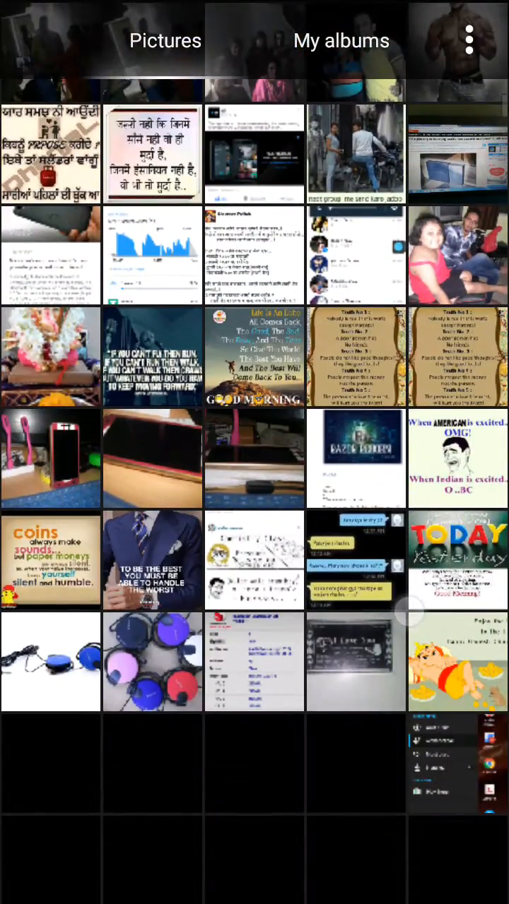
{"action": "scroll", "scroll_direction": "down", "scroll_amount": 3}
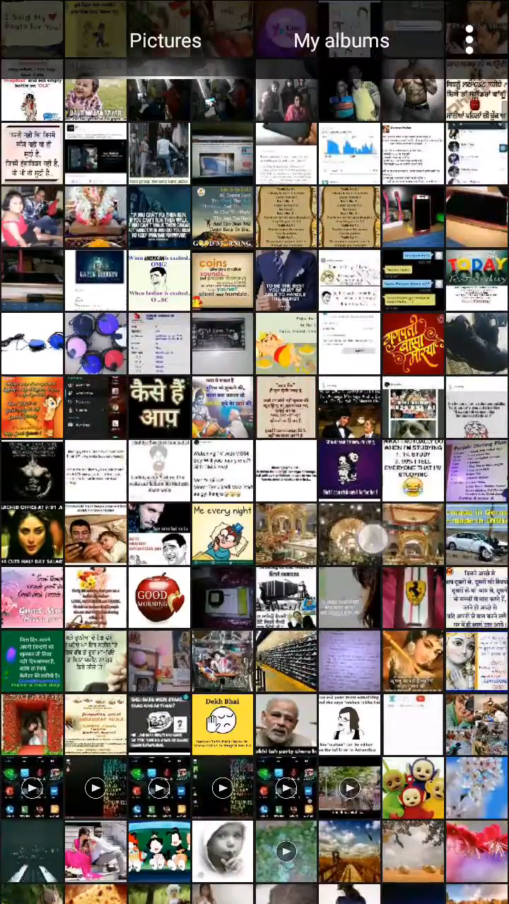
{"action": "scroll", "scroll_direction": "down", "scroll_amount": 3}
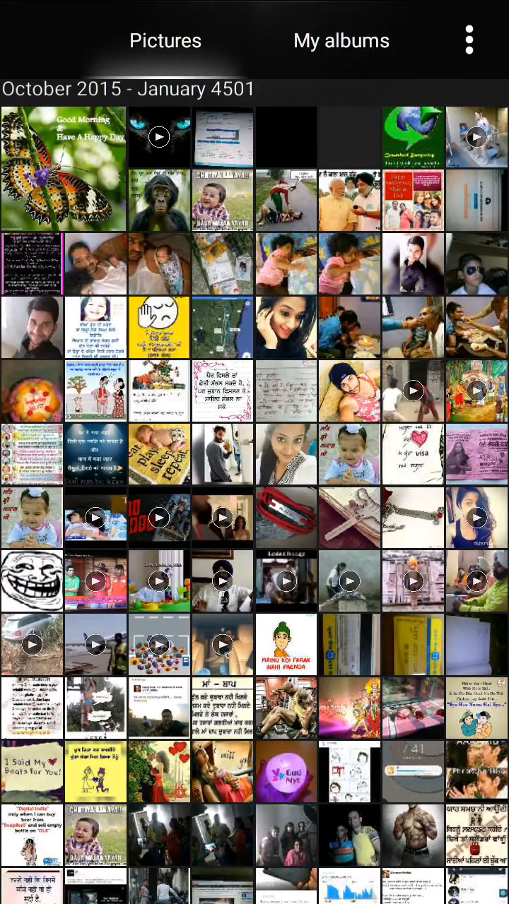
{"action": "left_click", "coordinate": [340, 40]}
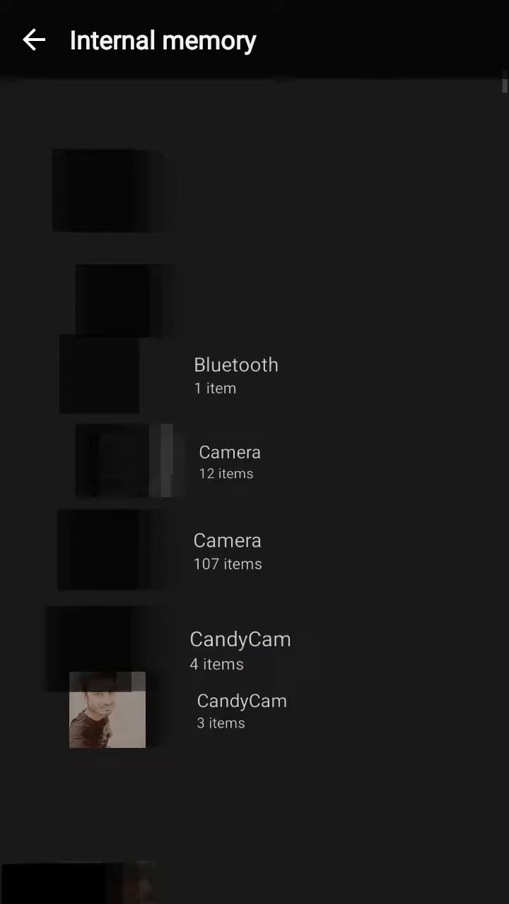
Return from Internal memory folders to My albums, exit the gallery and pull down the notification shade.
{"action": "left_click", "coordinate": [34, 39]}
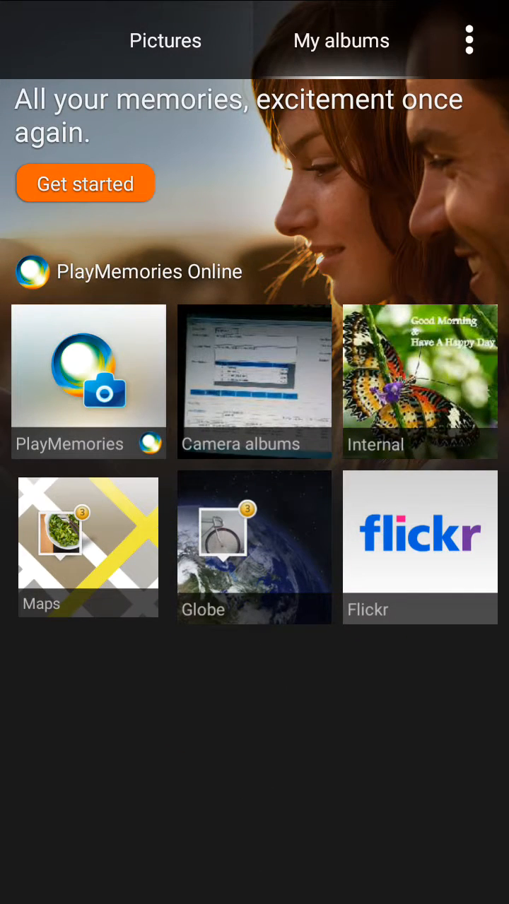
{"action": "left_click", "coordinate": [87, 544]}
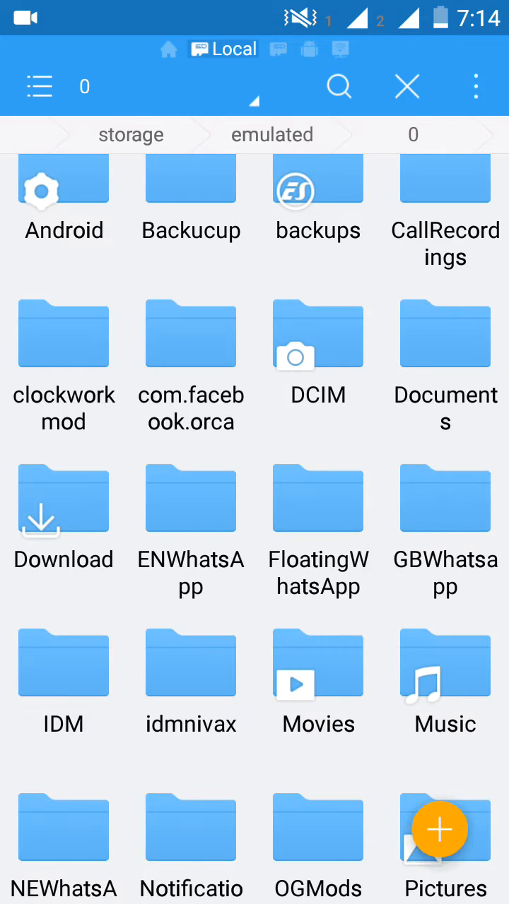
{"action": "scroll", "scroll_direction": "down", "scroll_amount": 3}
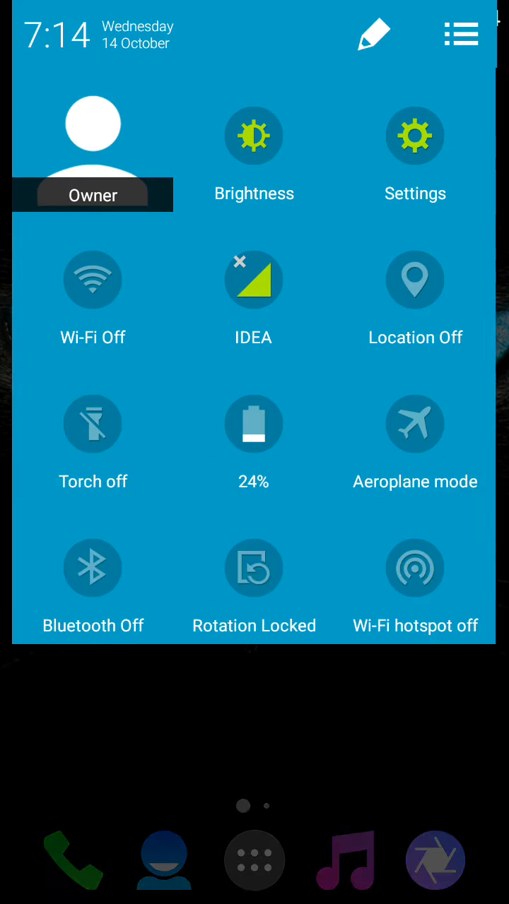